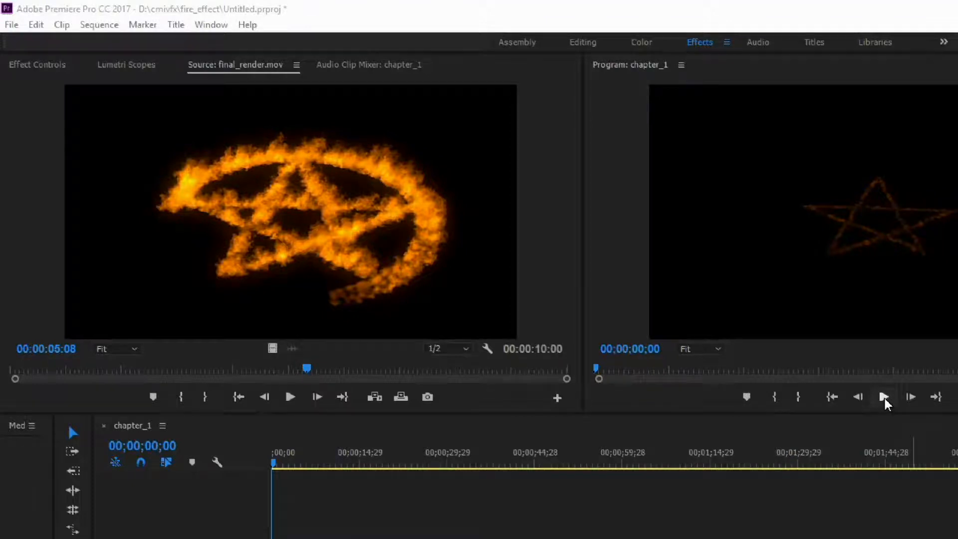
- Play the chapter_1 sequence from the fiery star animation into the pentagram image search
click(885, 397)
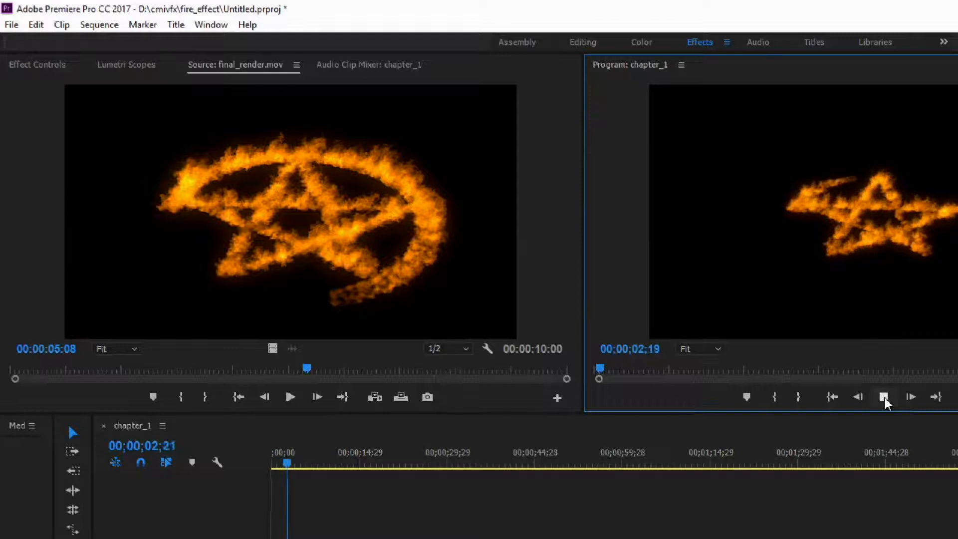
click(884, 397)
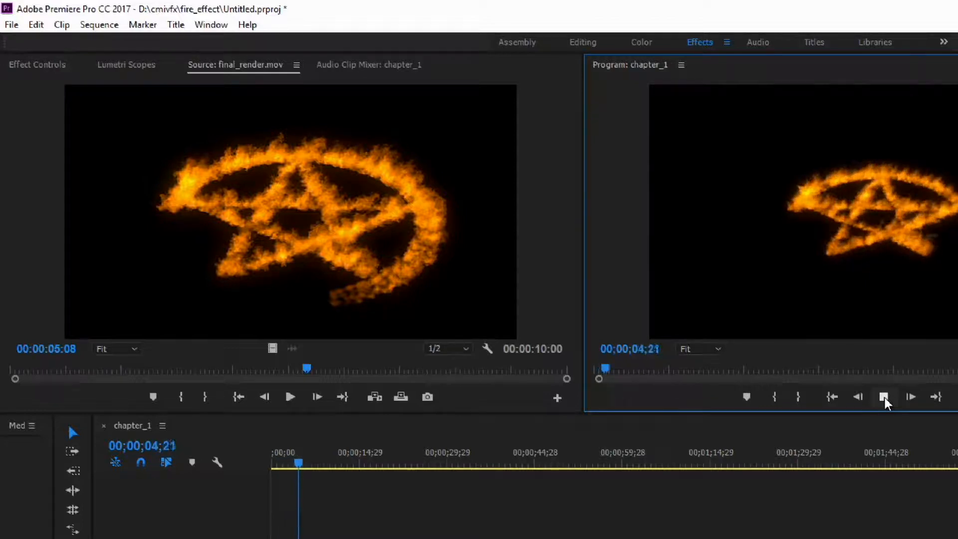
click(910, 396)
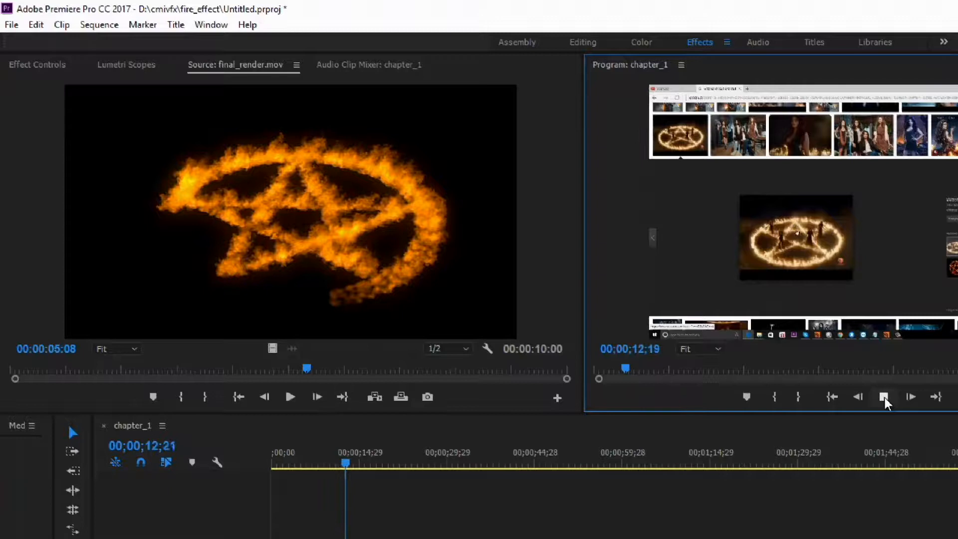
- Keep chapter_1 playing to about 22 seconds, reaching the 3D software recording
click(884, 396)
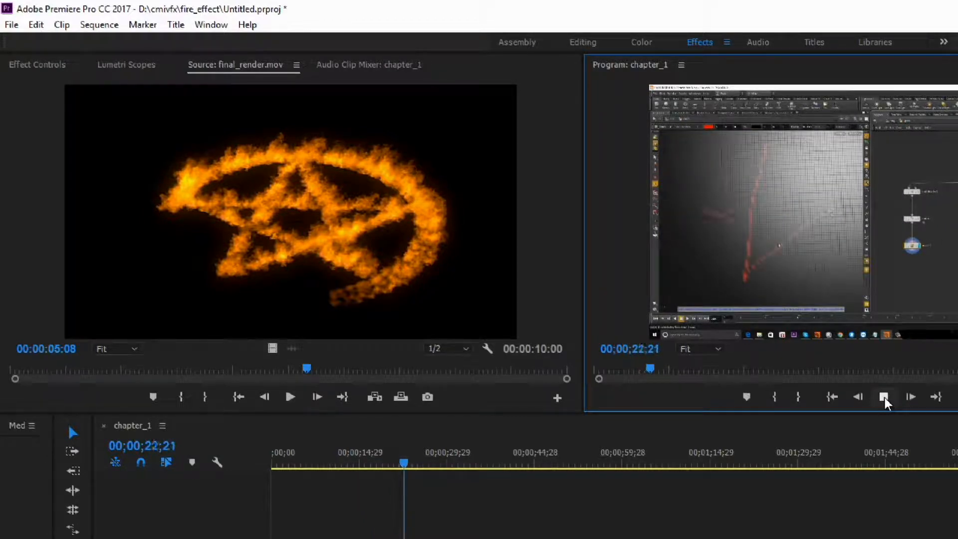
- Play and step through chapter_1 to about 44 seconds, showing the Houdini node setup
click(885, 396)
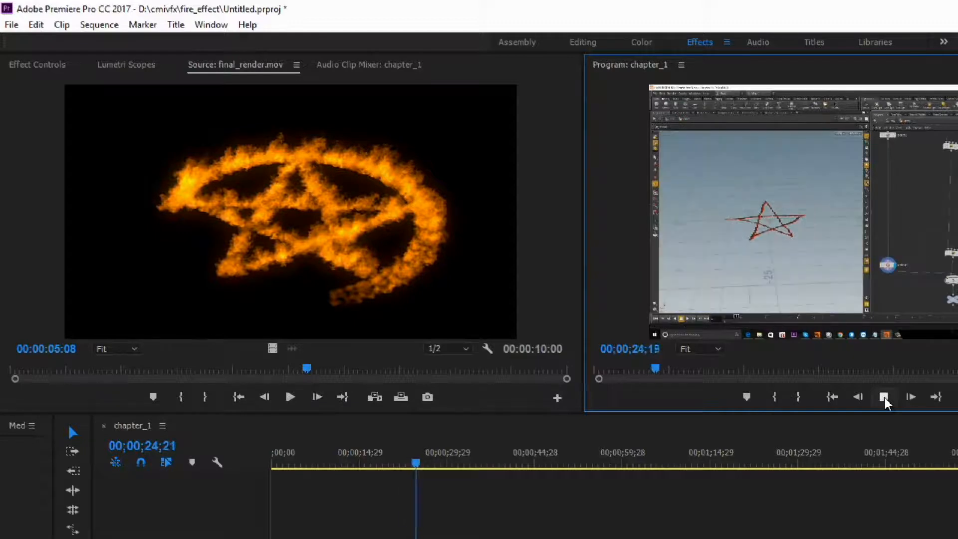
click(910, 396)
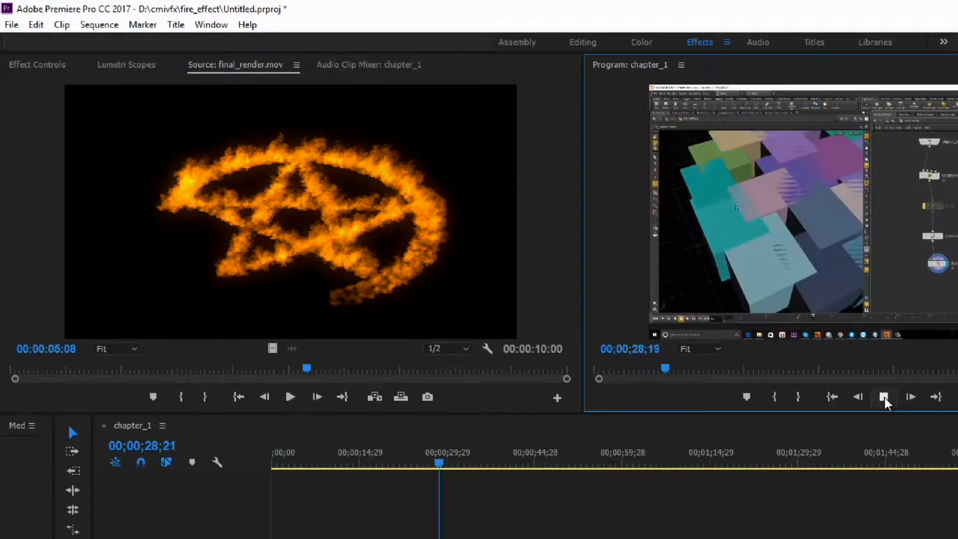
click(885, 396)
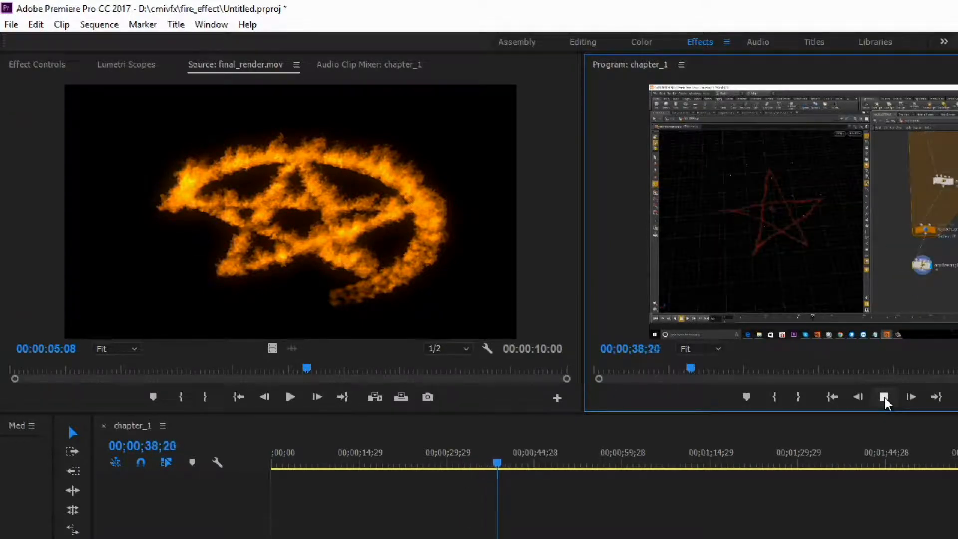
click(910, 396)
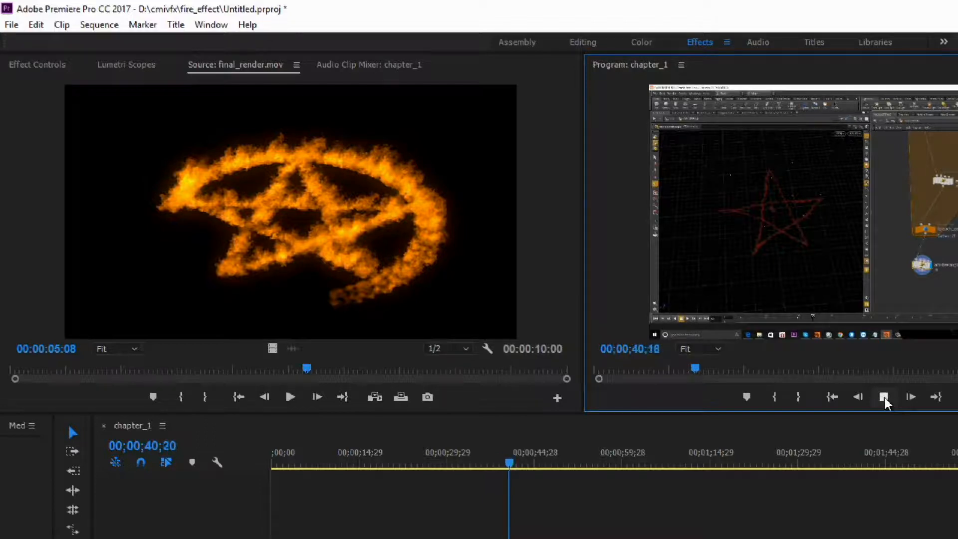
click(884, 396)
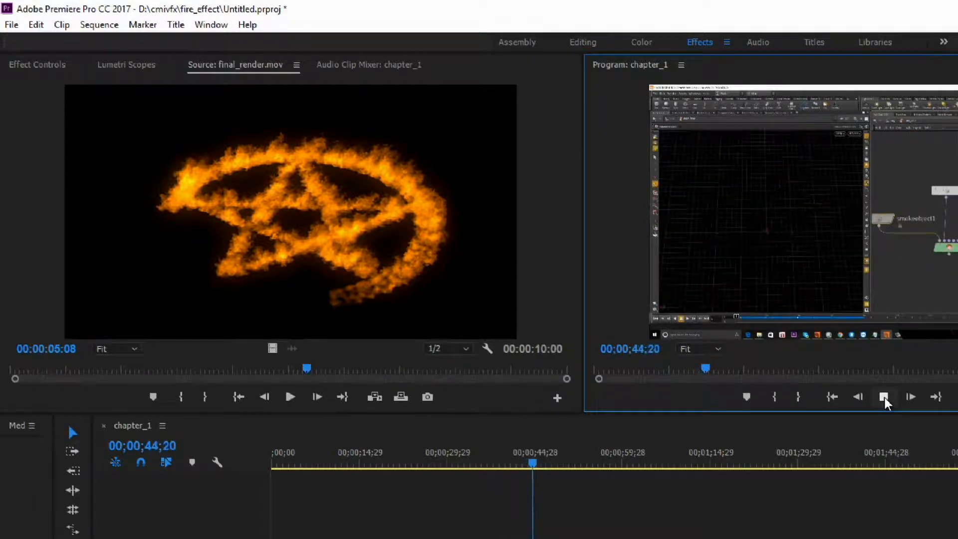
- Continue chapter_1 playback past one minute into the burning star fire simulation
click(884, 397)
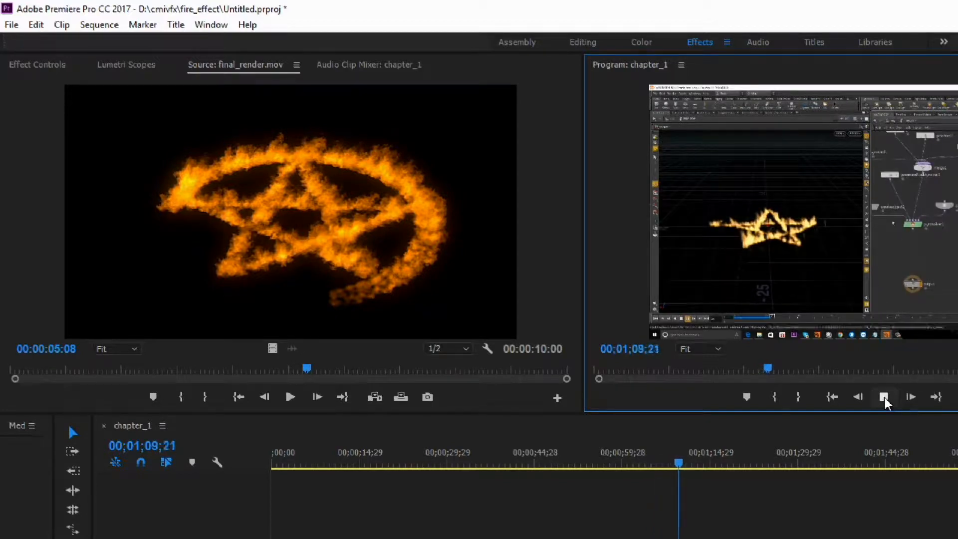
- Let chapter_1 play to about 1:31, reaching the smoky pentagram in wireframe boxes
click(885, 396)
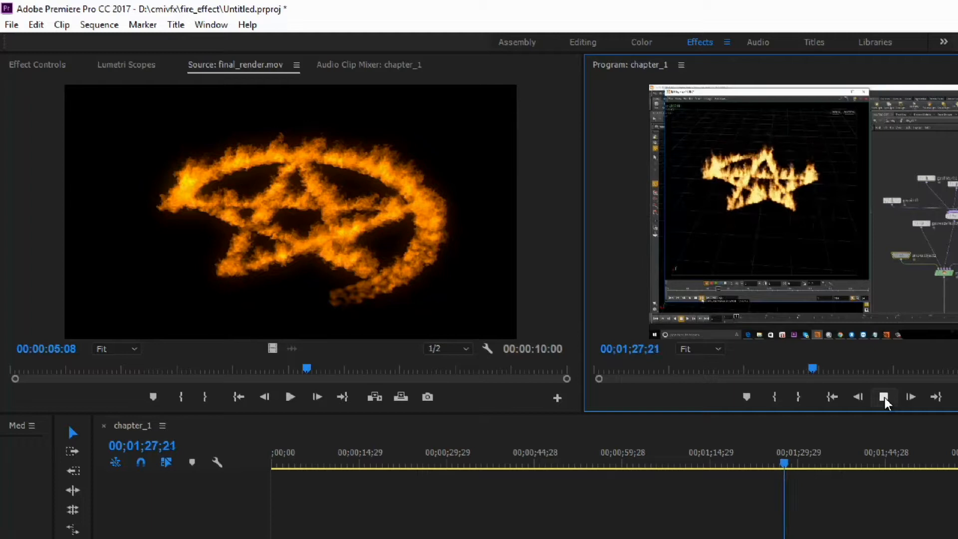
click(884, 396)
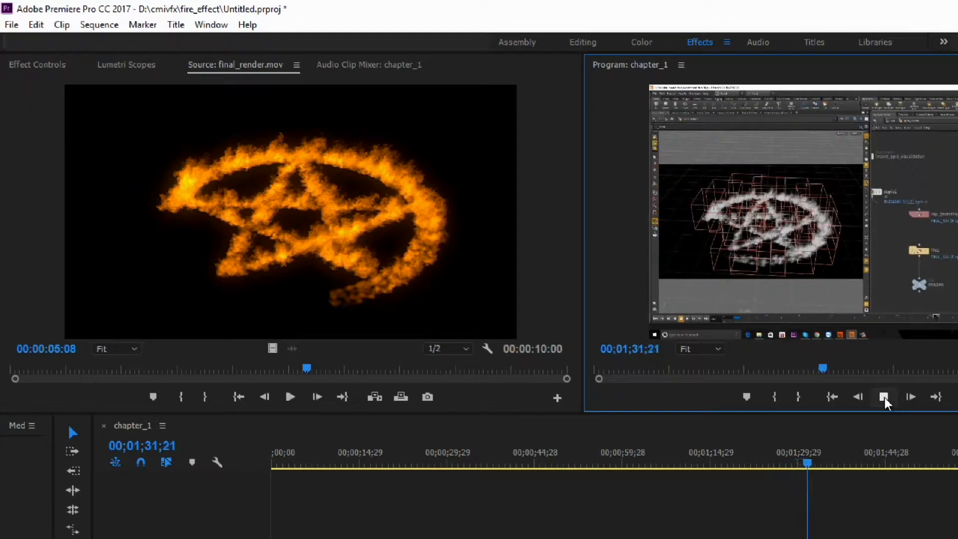
- Play chapter_1 to about 1:45, ending on the fiery pentagram matching final_render.mov
click(910, 396)
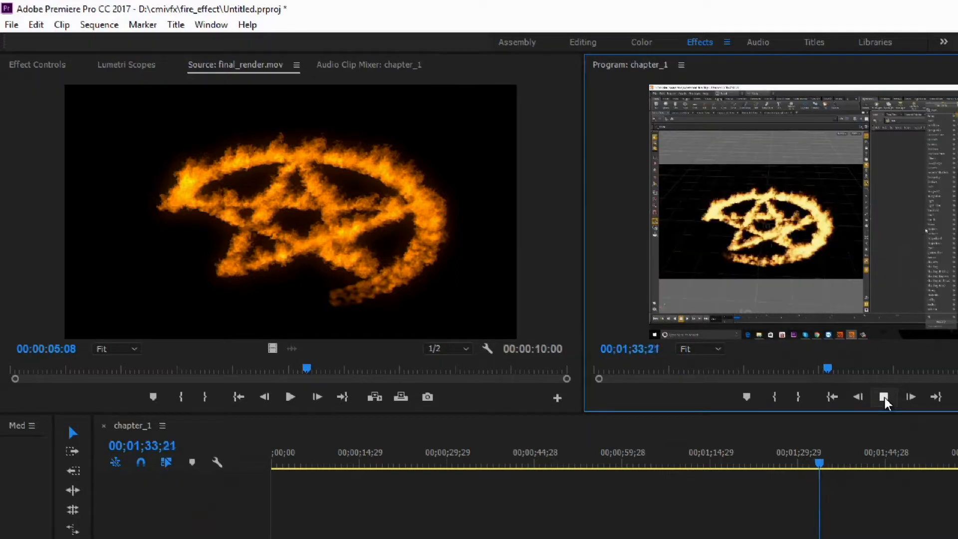
click(884, 396)
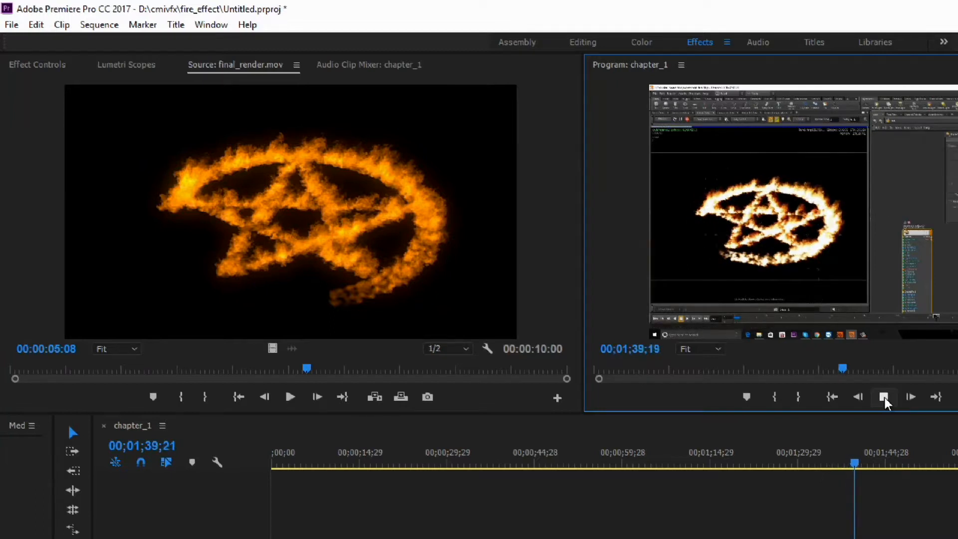
click(883, 396)
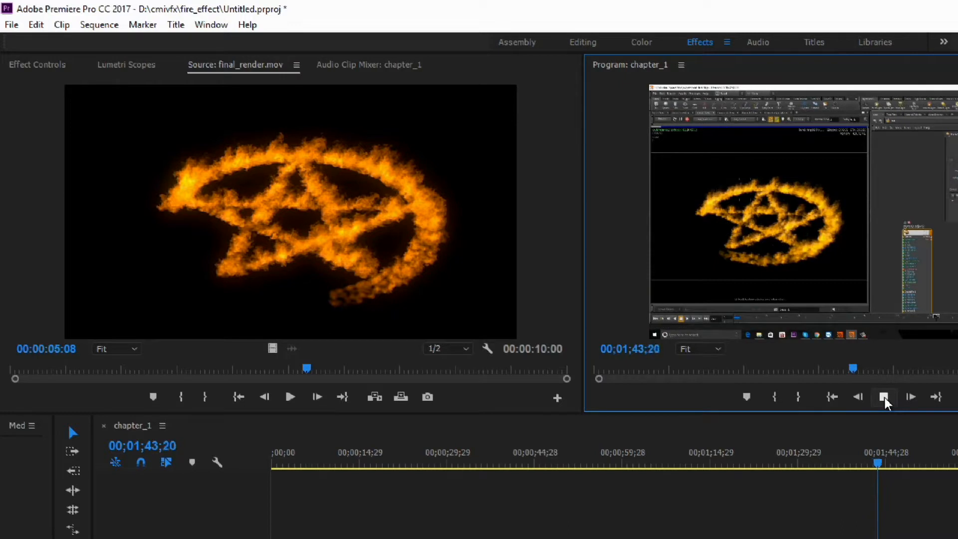
click(884, 396)
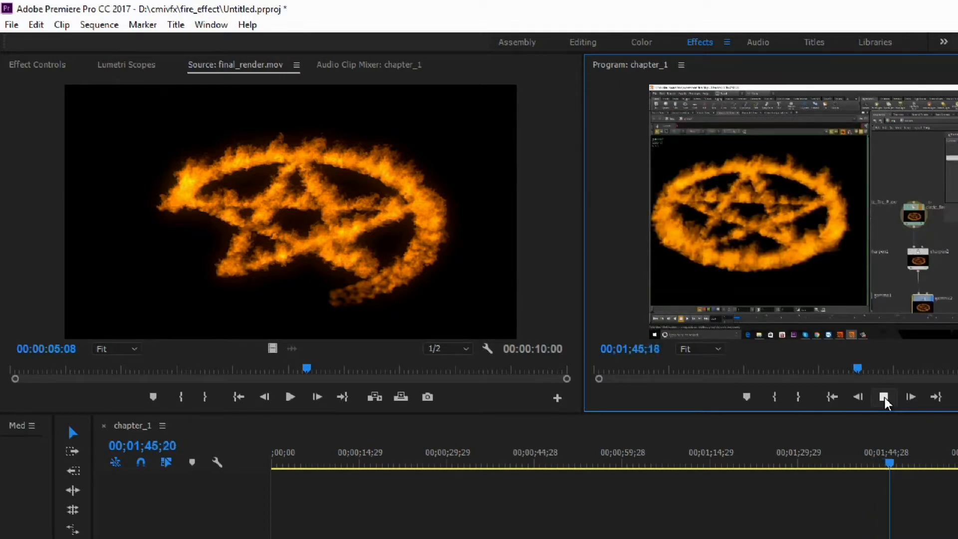